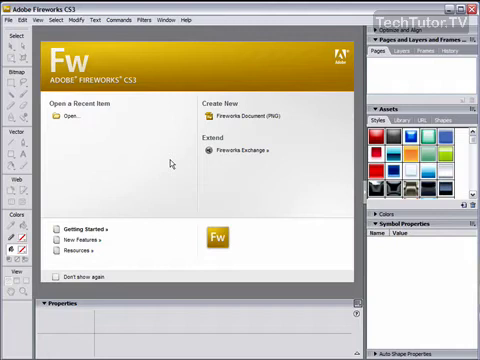
pyautogui.moveTo(170, 164)
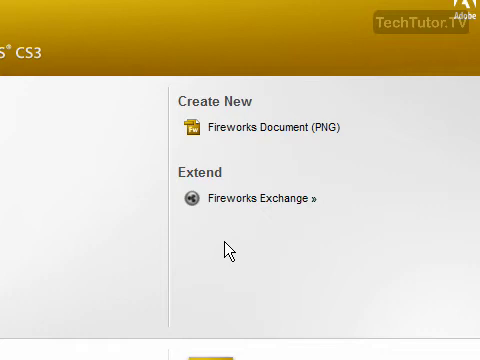
pyautogui.moveTo(258, 176)
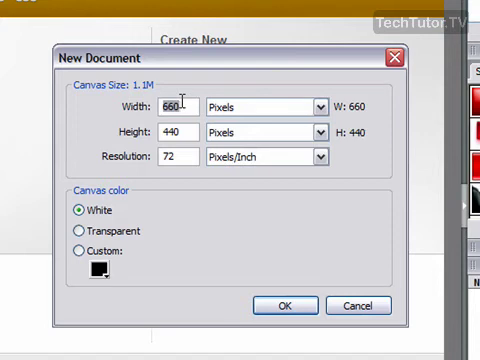
# Set the new Fireworks document canvas to 500 wide by 230 high, measured in pixels
pyautogui.write('500')
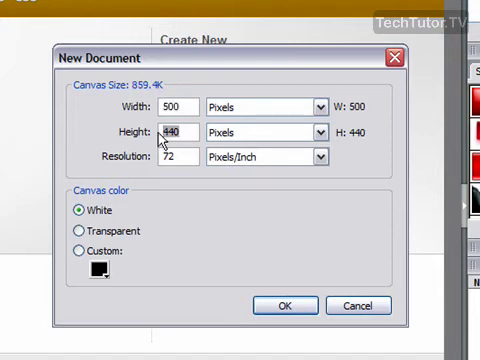
pyautogui.write('230')
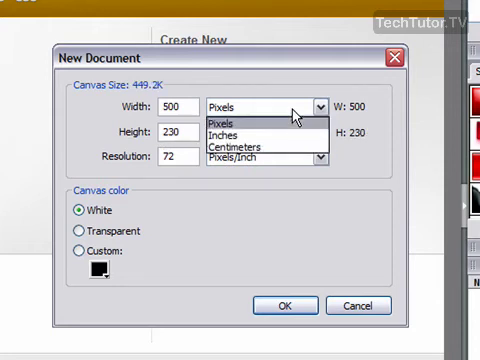
pyautogui.click(258, 102)
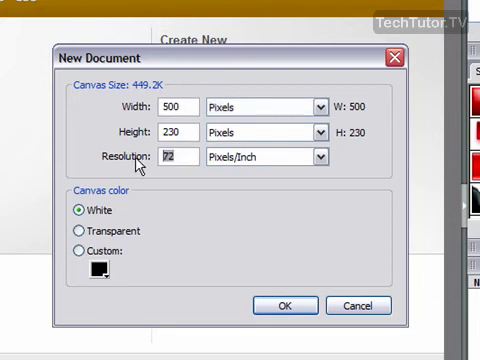
# Change the document resolution from 72 to 125 pixels per inch
pyautogui.write('125')
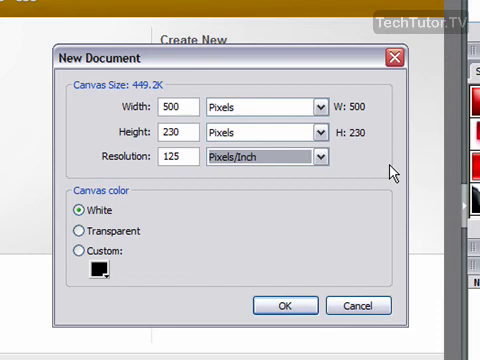
pyautogui.moveTo(120, 204)
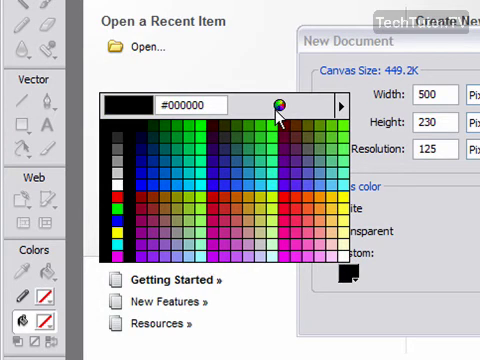
# Bring up the system Color dialog from the Custom canvas color swatch
pyautogui.click(284, 104)
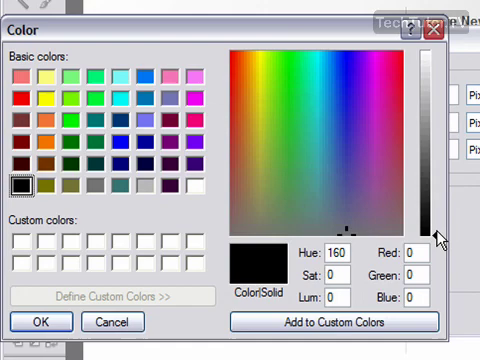